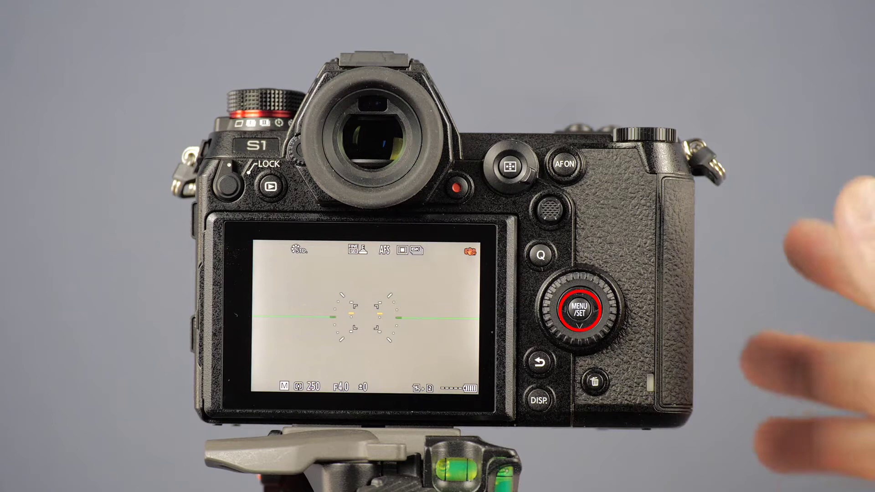
# Step: Navigate the menu to Setup > Others and move down to the Firmware Version entry
pyautogui.click(582, 312)
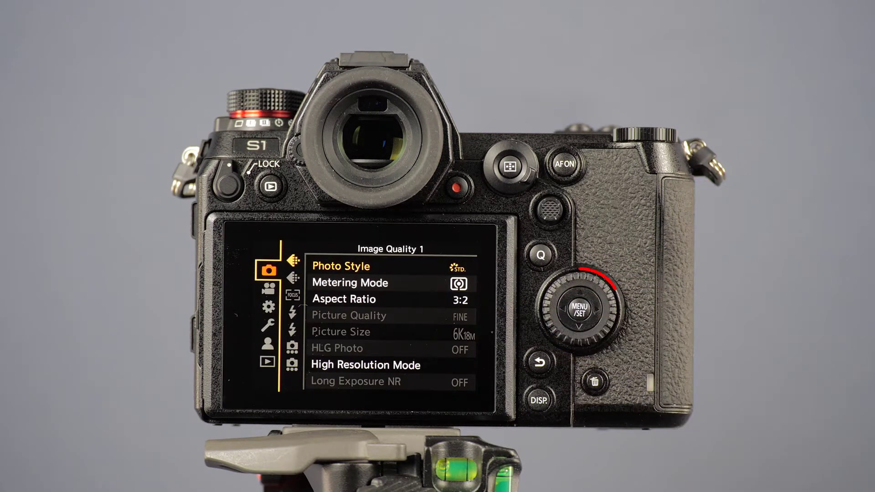
pyautogui.click(546, 213)
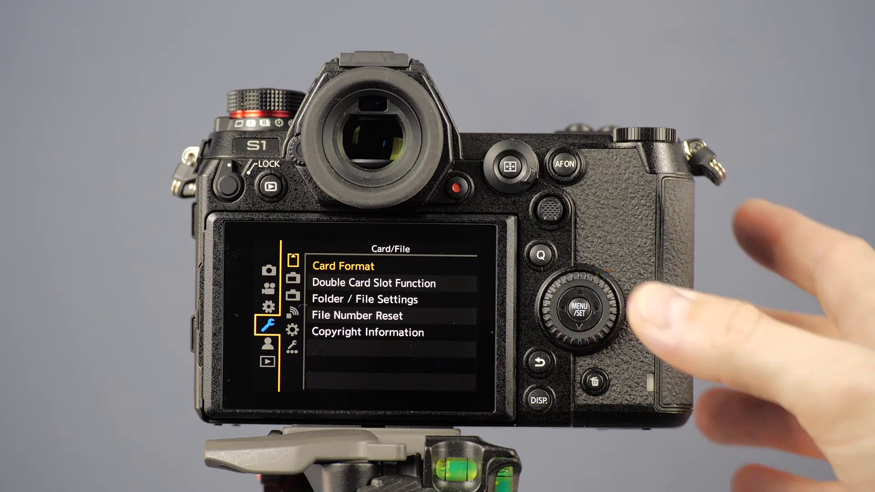
pyautogui.click(580, 305)
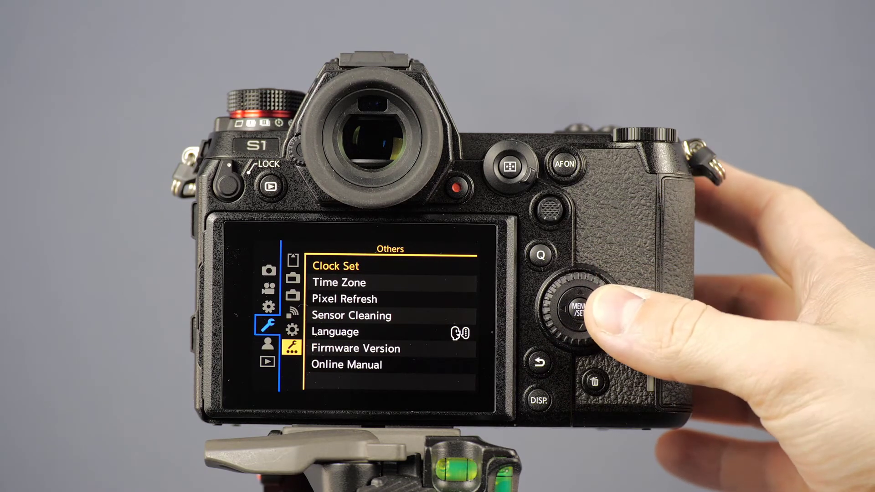
pyautogui.click(572, 307)
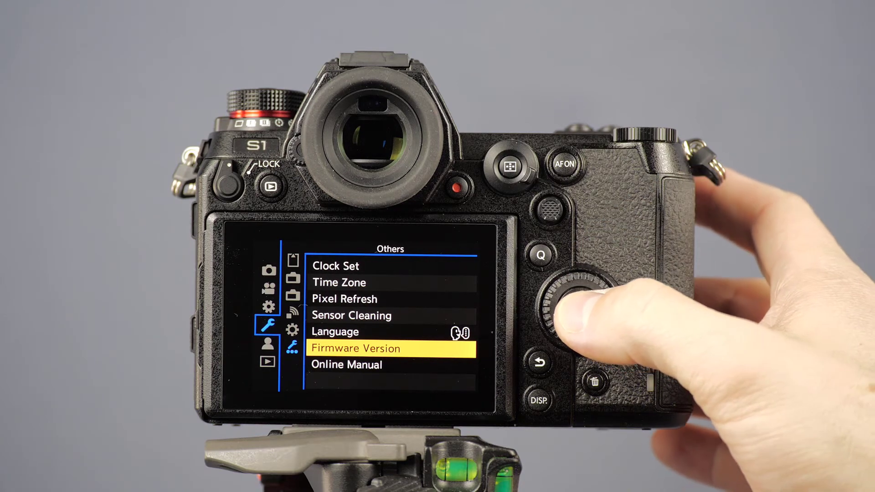
# Step: Show the Firmware Version screen: Body Firmware Ver.1.2, Lens Firmware Ver.1.0
pyautogui.click(580, 306)
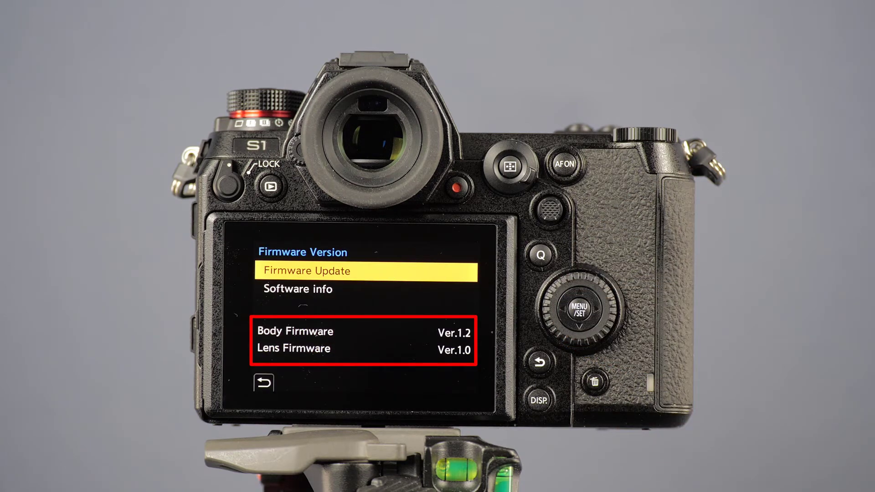